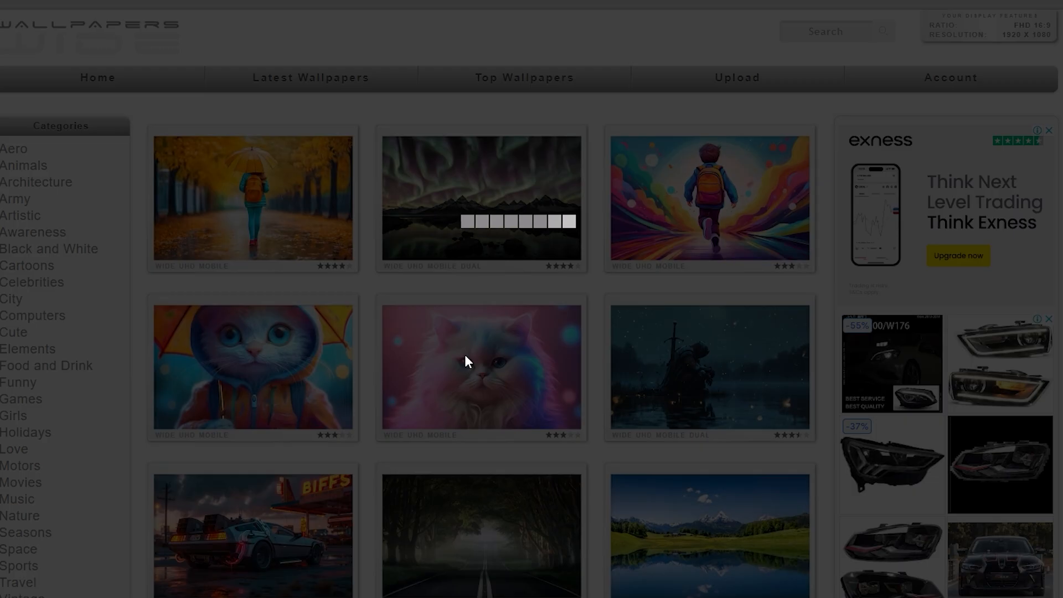
Step: Download the pink Persian cat wallpaper from WallpapersWide at a 16:9 HD resolution
click(481, 367)
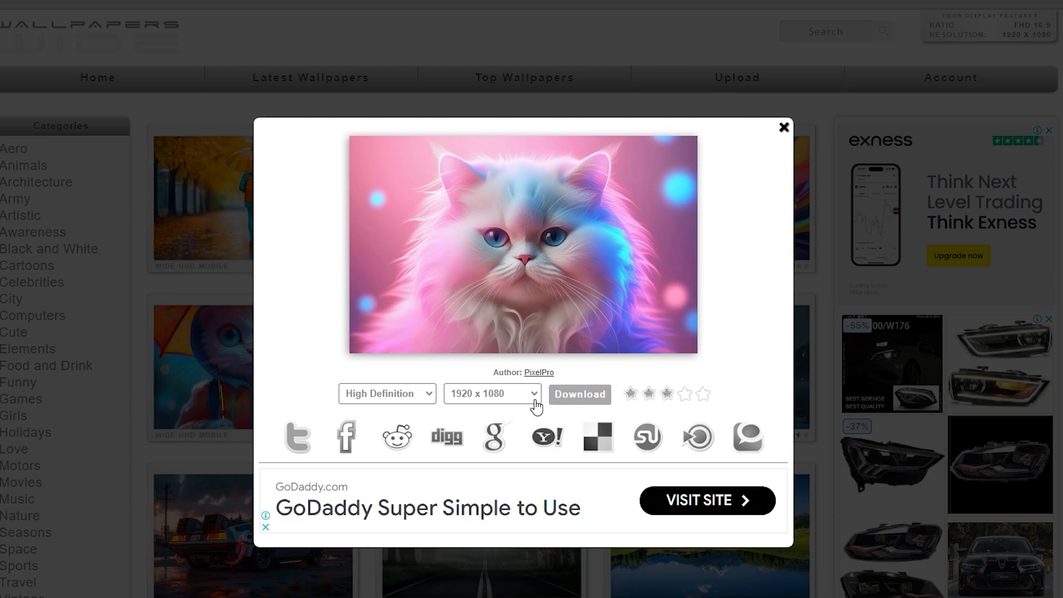
click(492, 394)
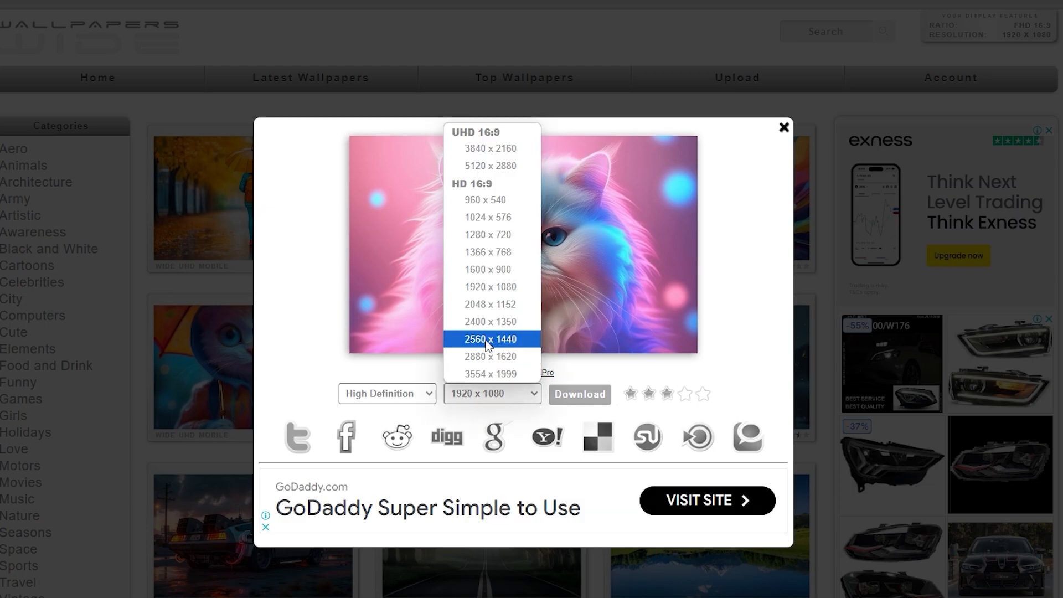
mouse_move(490, 286)
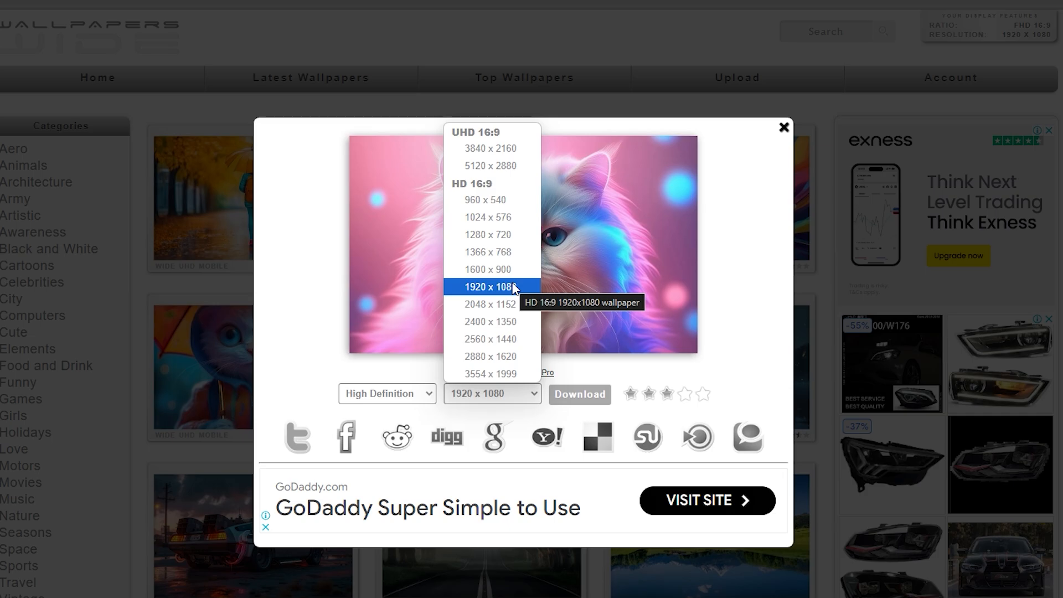
click(489, 339)
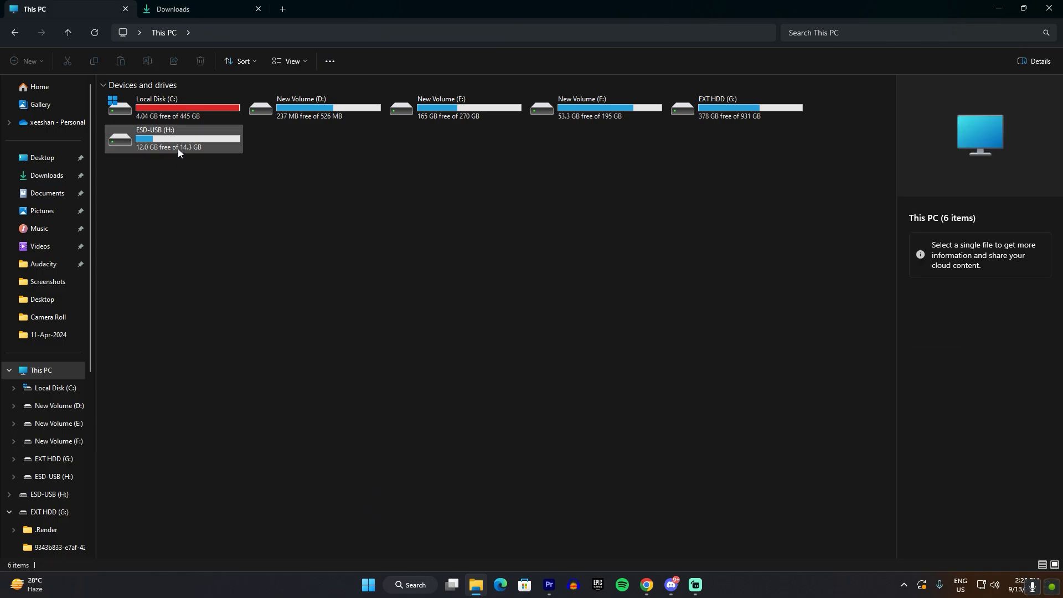
Step: Open ESD-USB (H:) > PS5 > CREATE > Screenshots > Marvel's Spider-Man in File Explorer
double_click(155, 139)
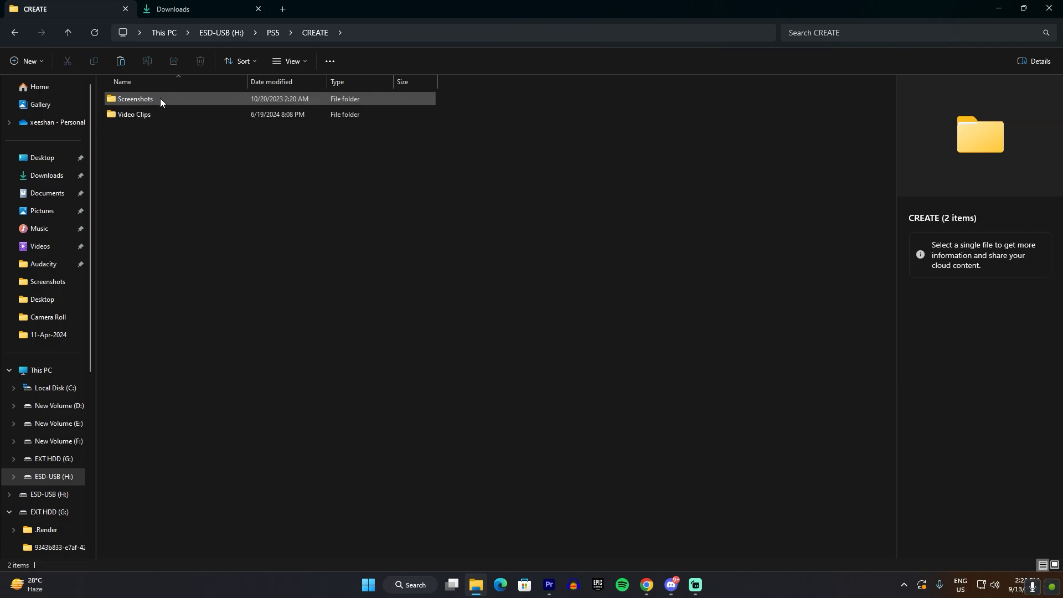
double_click(135, 99)
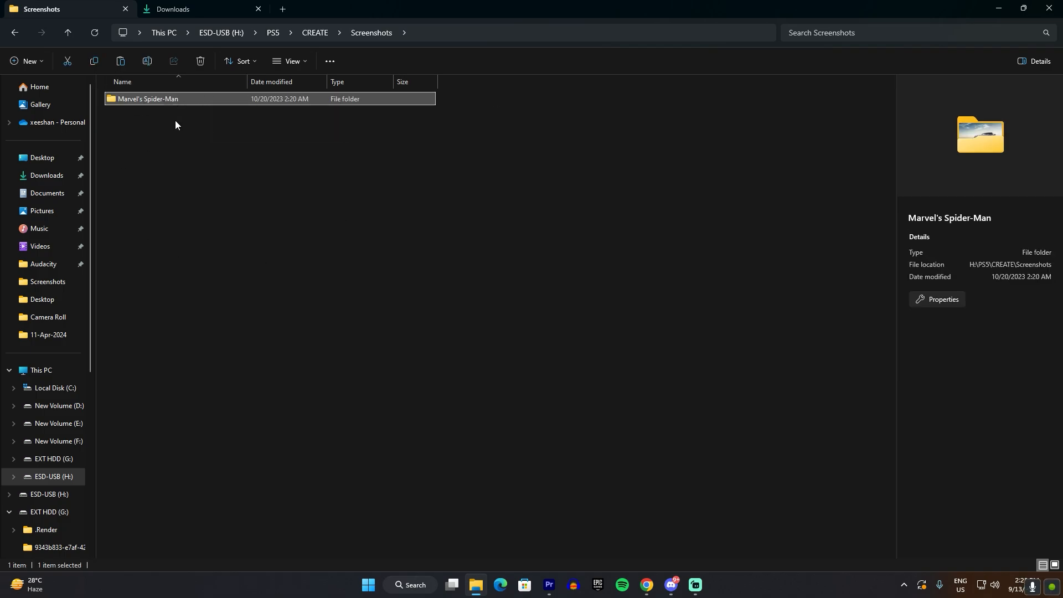
double_click(148, 99)
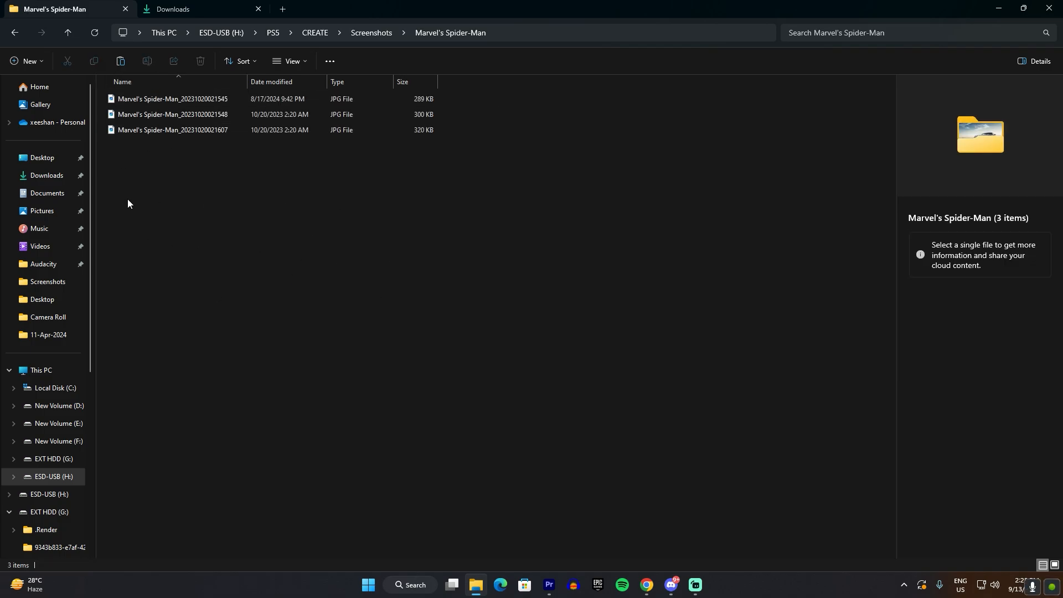
click(180, 145)
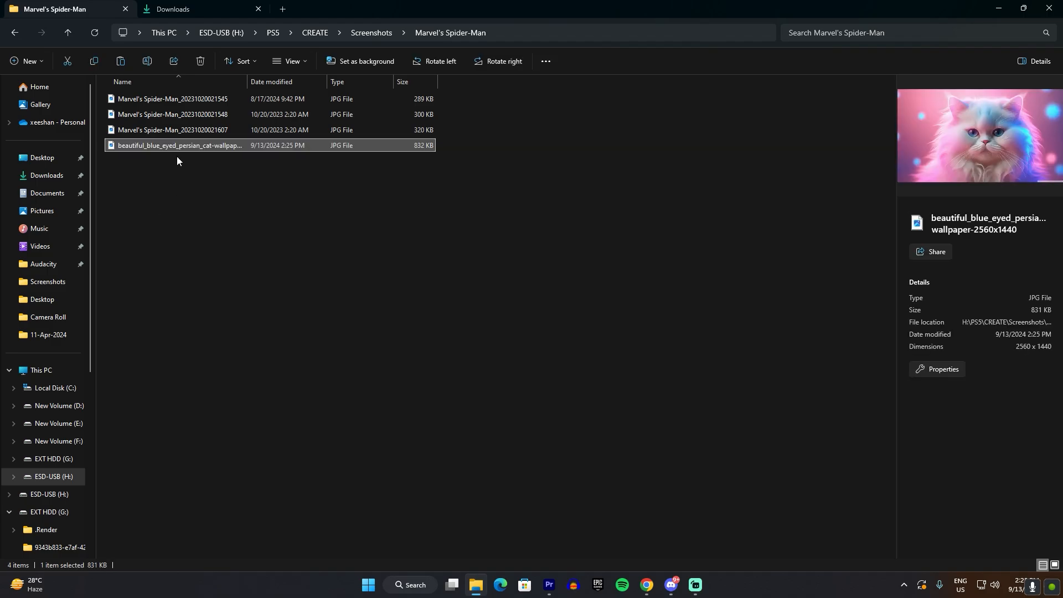
click(172, 130)
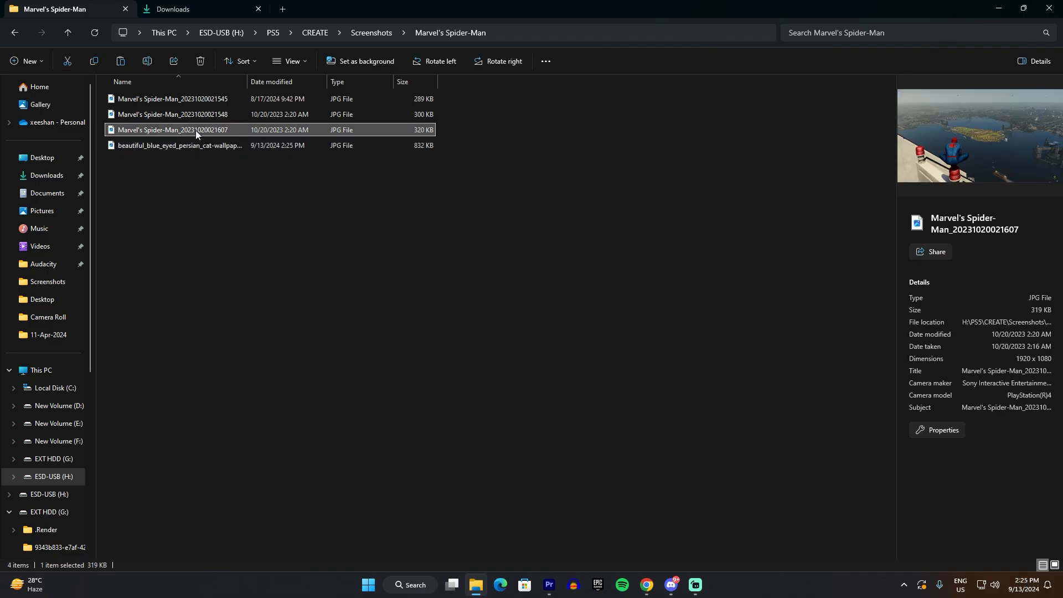
click(179, 145)
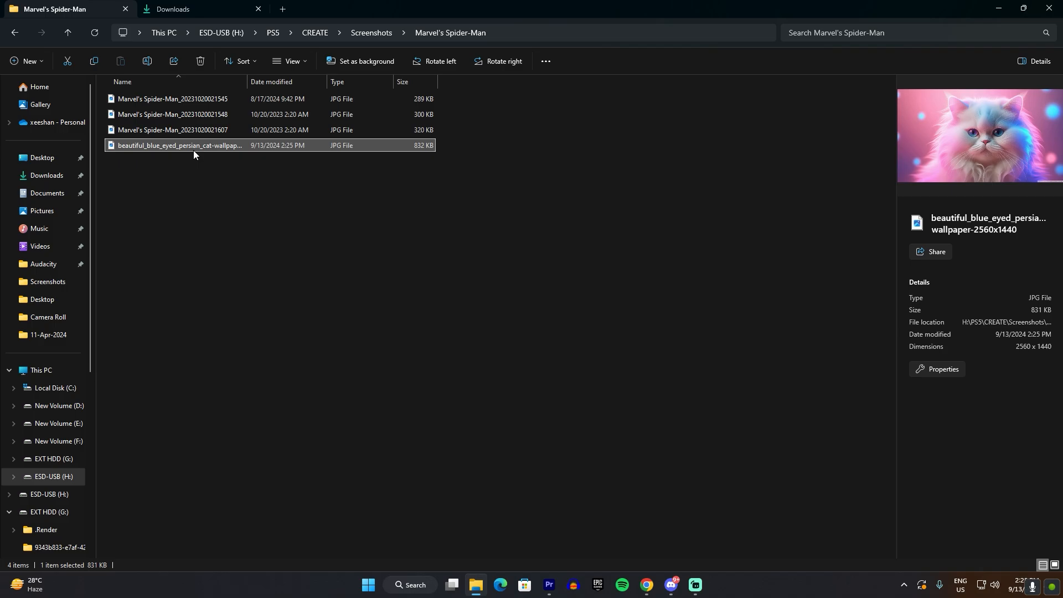
mouse_move(183, 150)
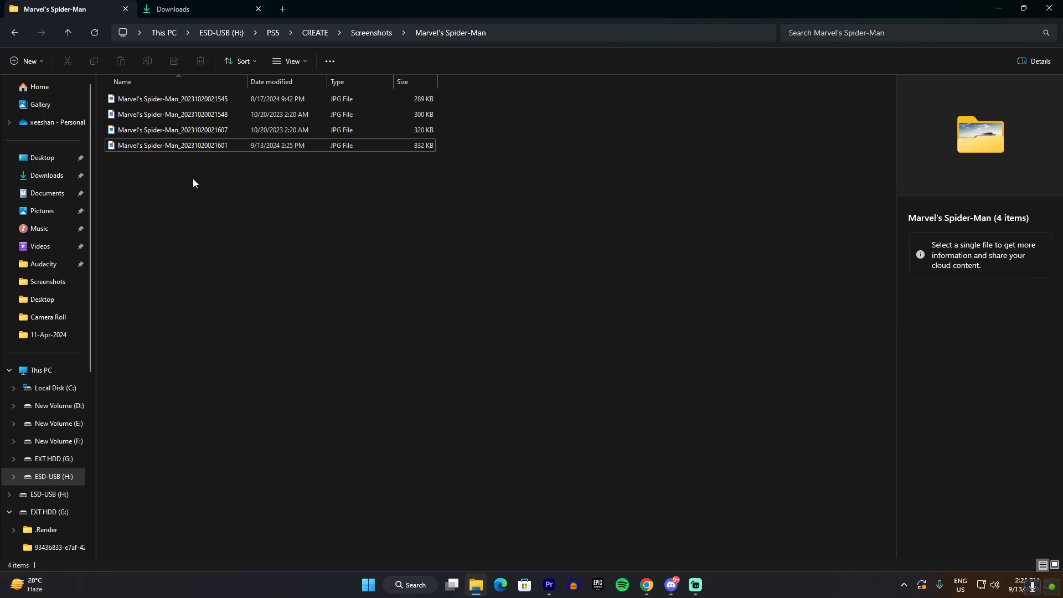
mouse_move(297, 207)
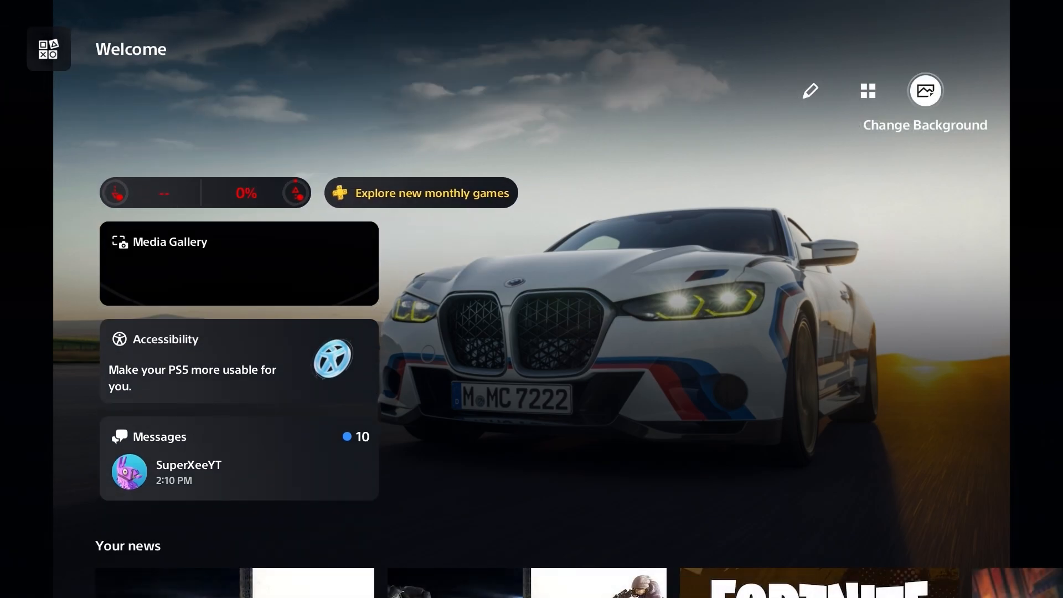
Step: Set the Media Gallery pink Persian cat image as background via Change Background, then return home
click(924, 90)
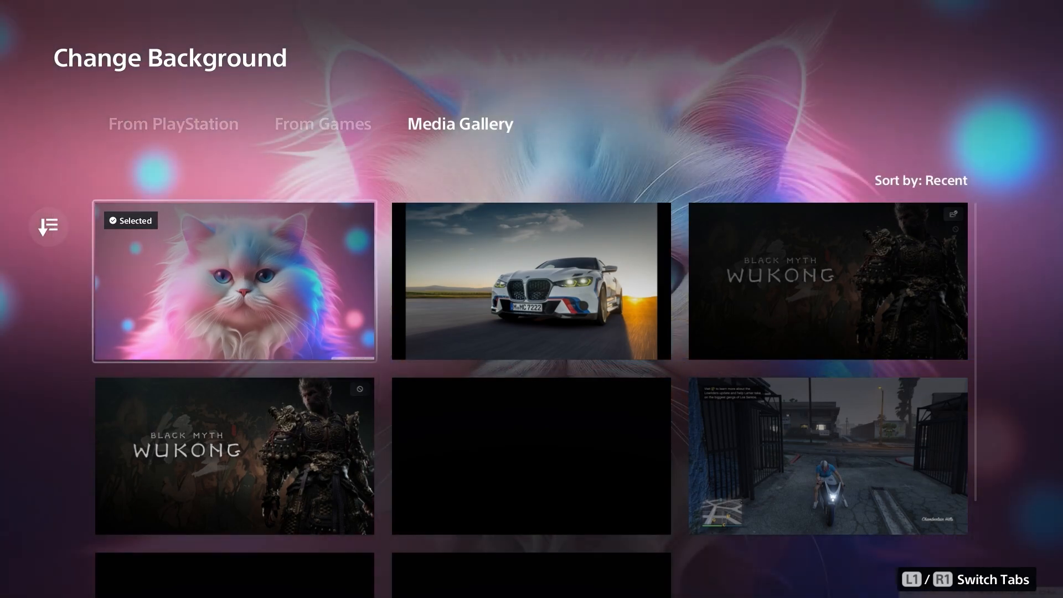
key(Escape)
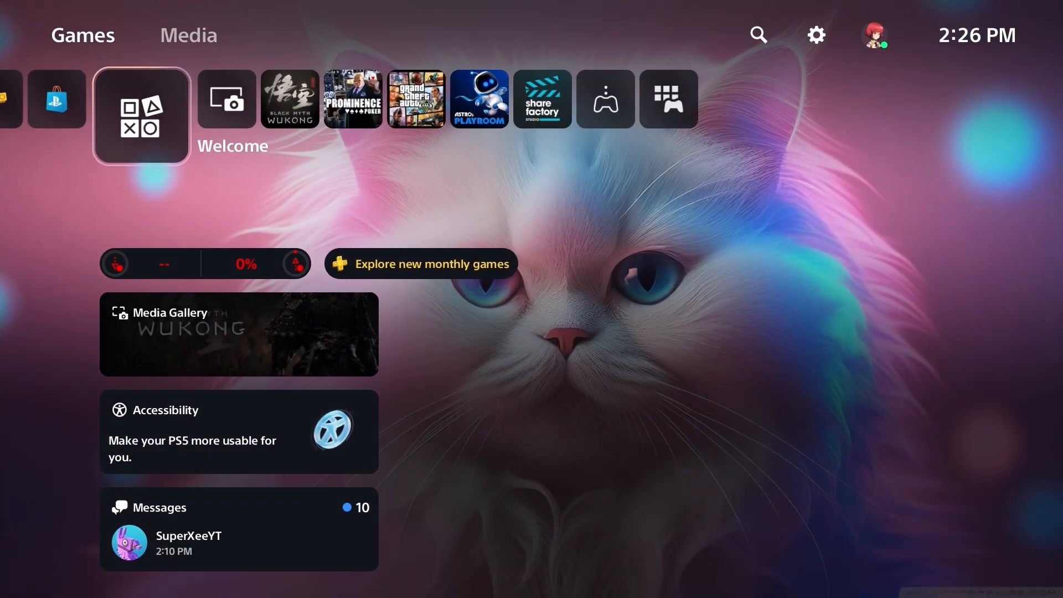